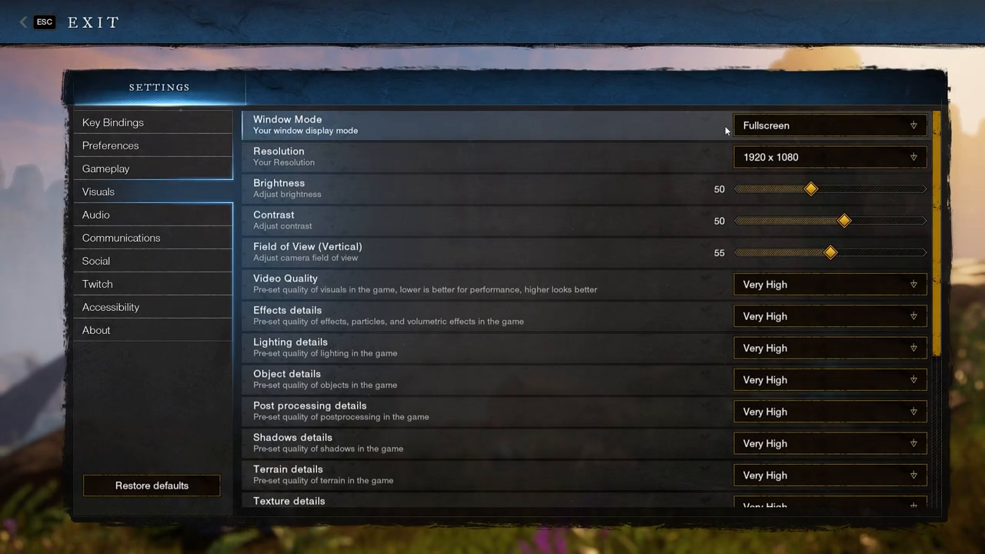
Keep fullscreen display mode, then set effects quality to High and shadows to Low
click(829, 125)
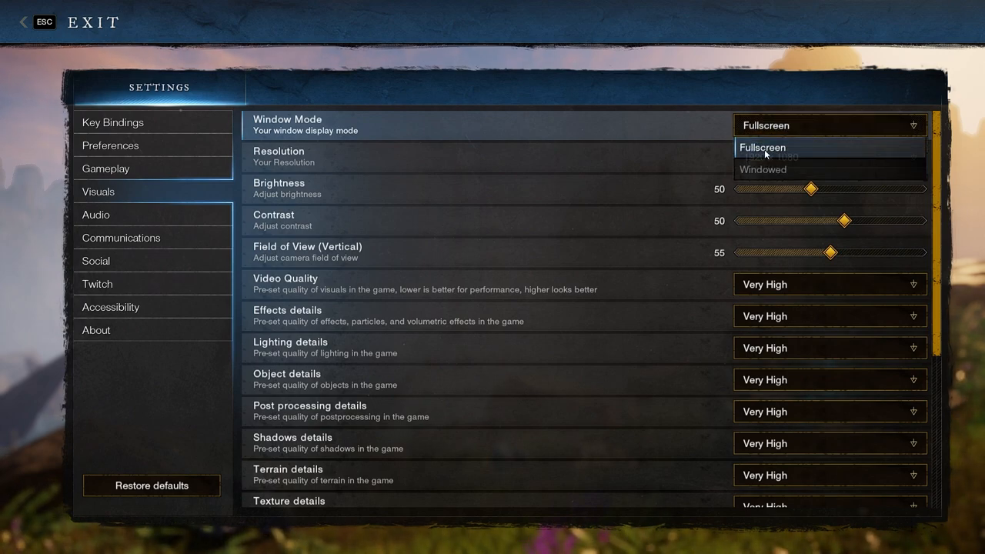
click(829, 157)
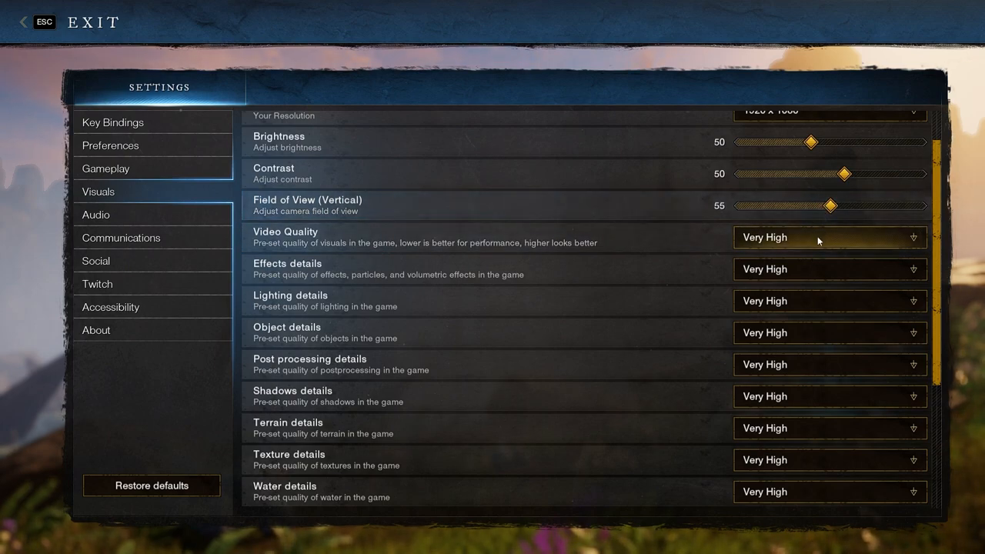
mouse_move(764, 264)
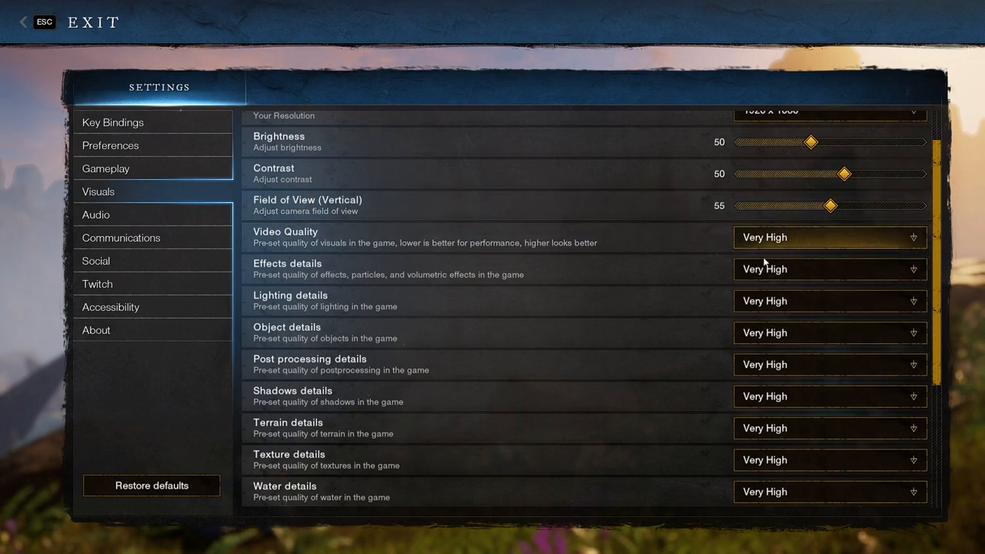
click(829, 267)
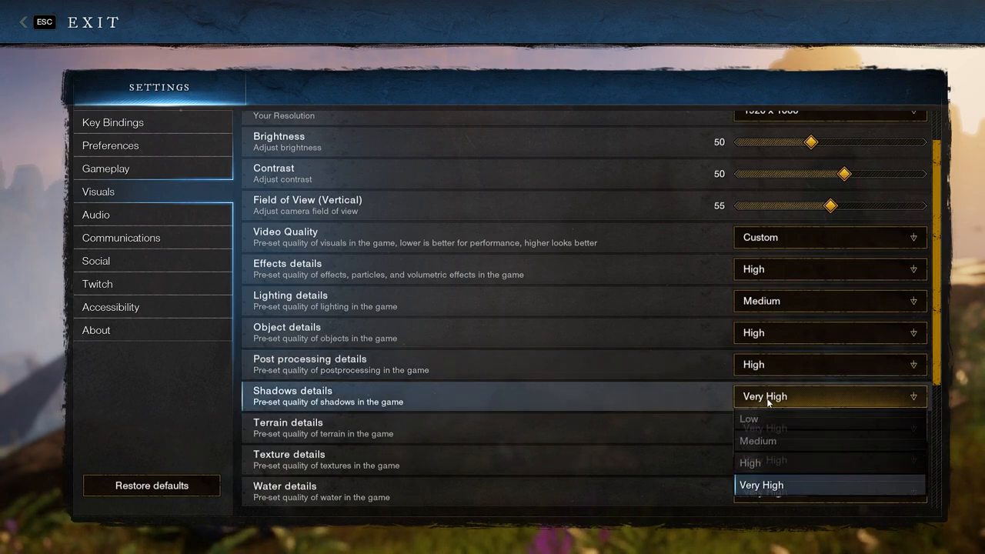
click(747, 418)
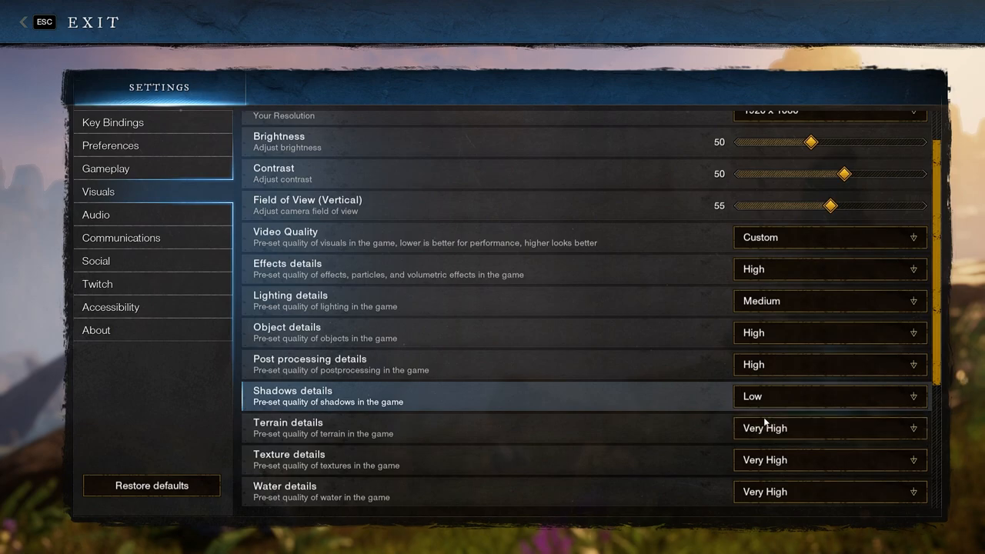
mouse_move(609, 400)
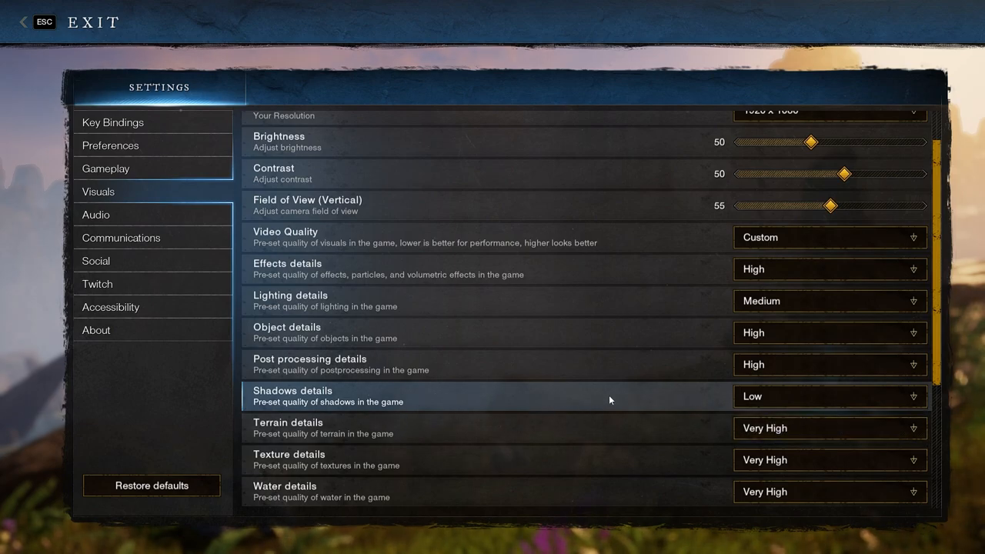
scroll(down, 3)
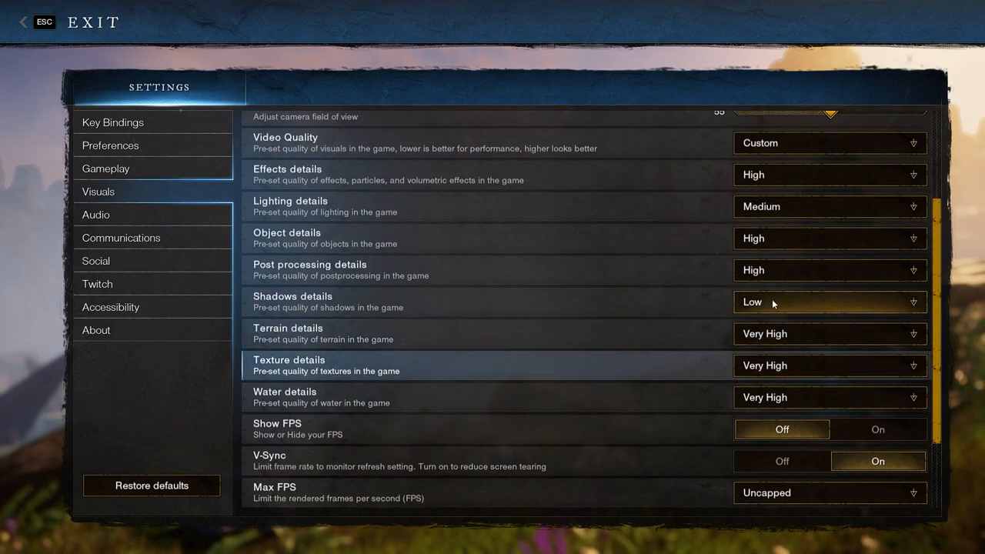
Set terrain and texture quality to Medium
click(829, 301)
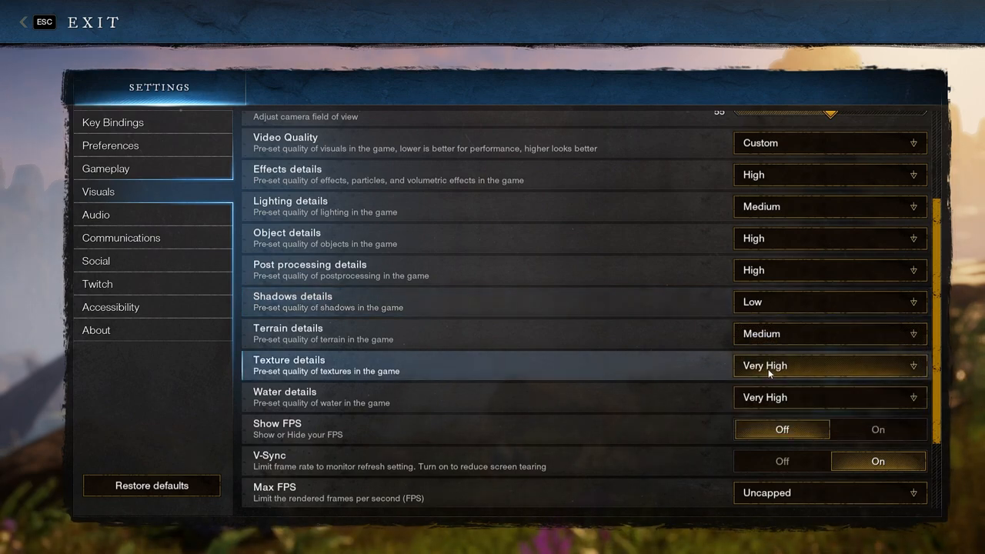
click(829, 366)
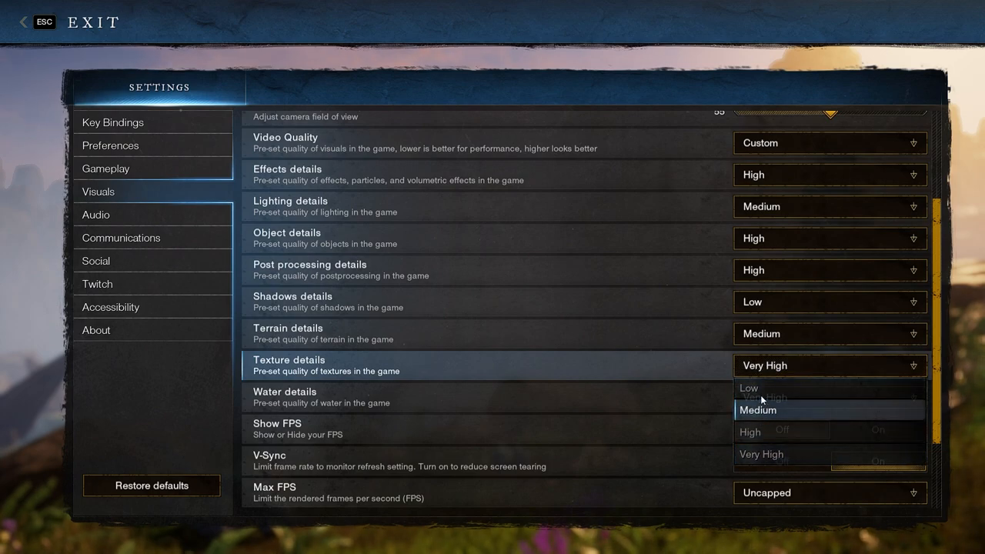
click(757, 409)
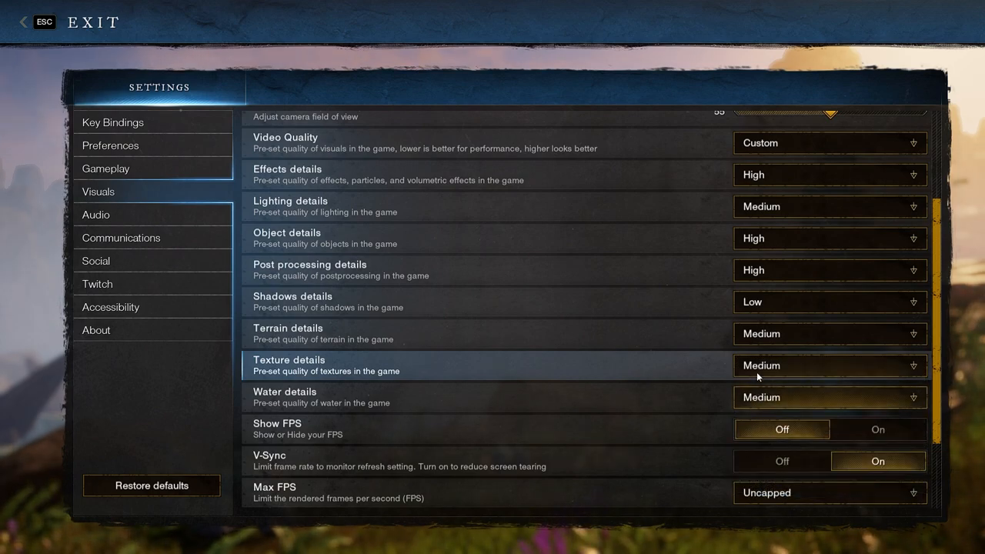
mouse_move(762, 388)
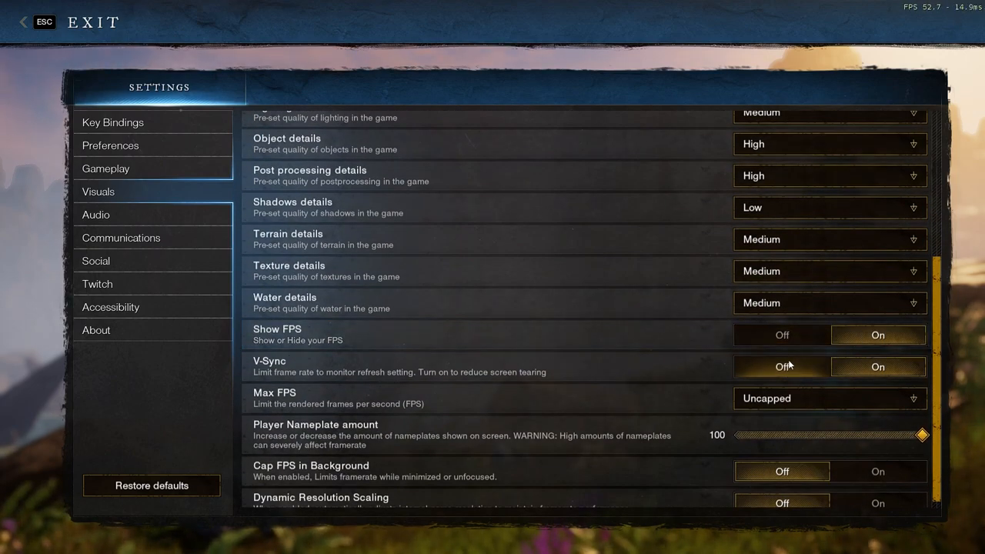
Turn off the FPS readout and V-Sync, and set Max FPS to Uncapped
click(781, 334)
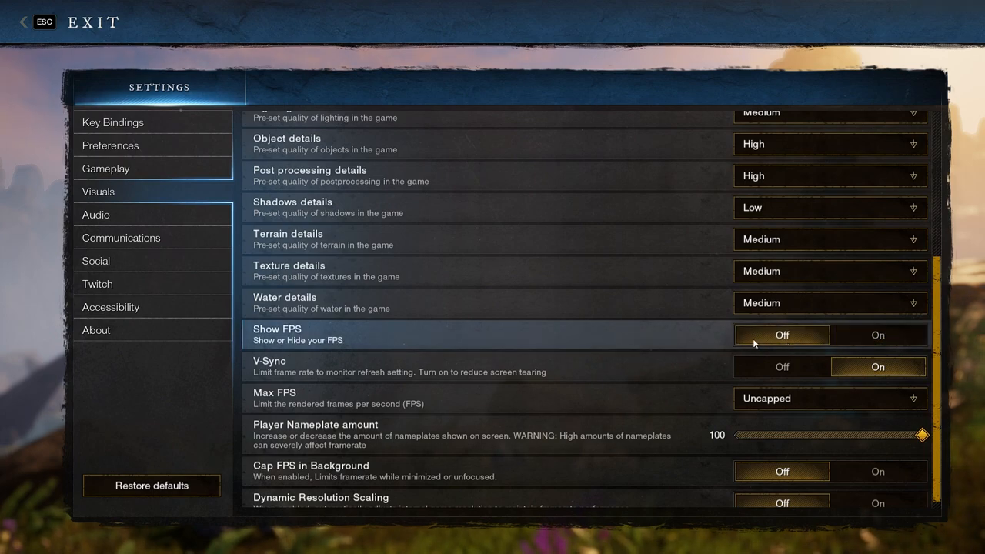
click(782, 366)
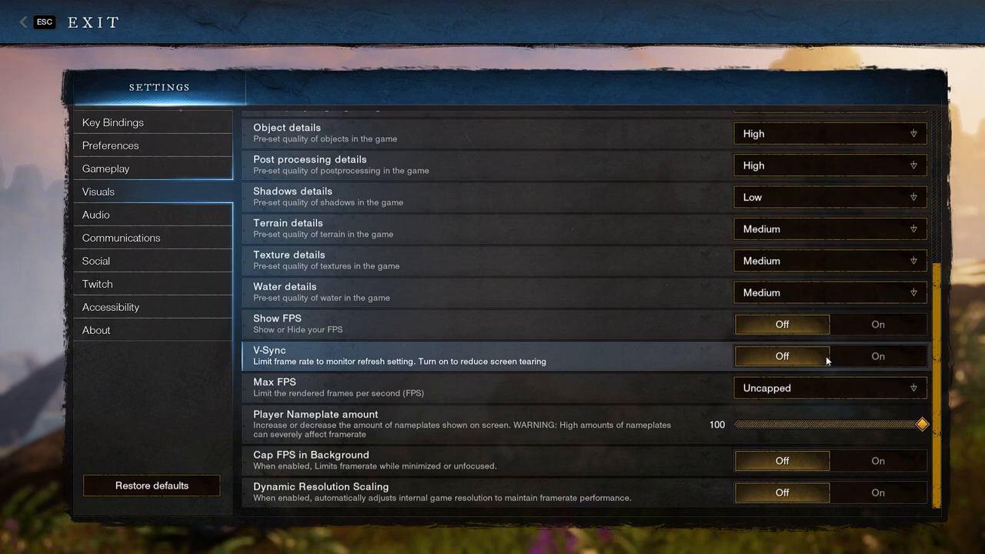
mouse_move(784, 366)
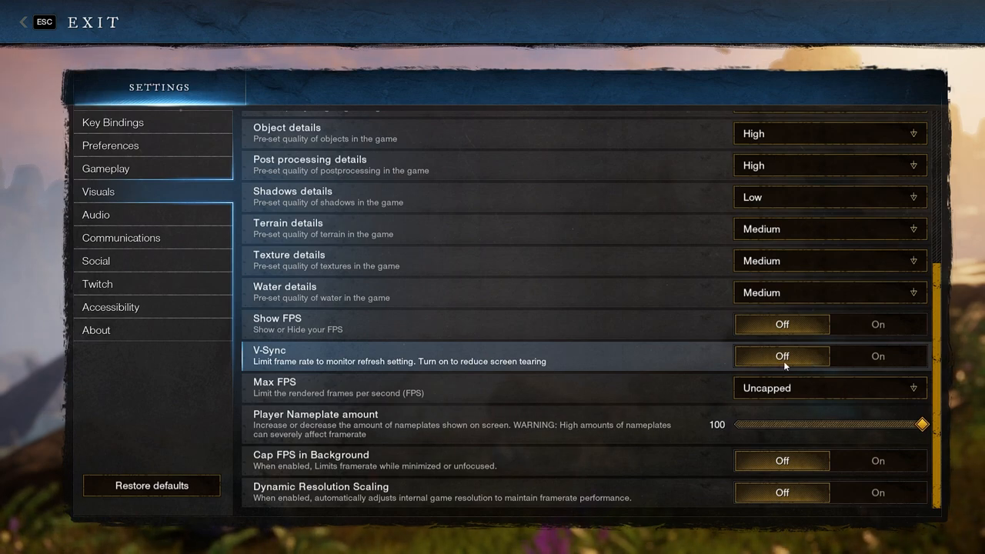
mouse_move(762, 388)
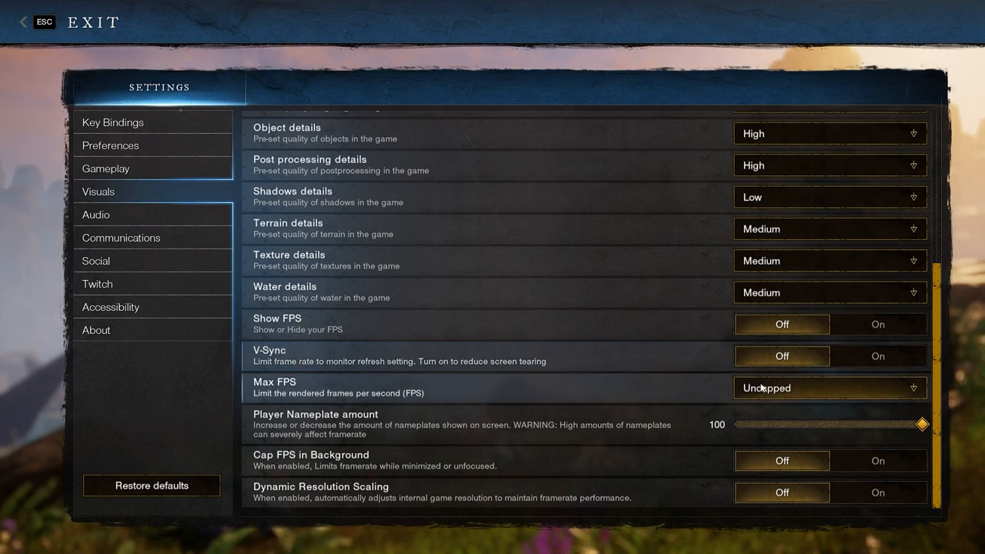
click(829, 387)
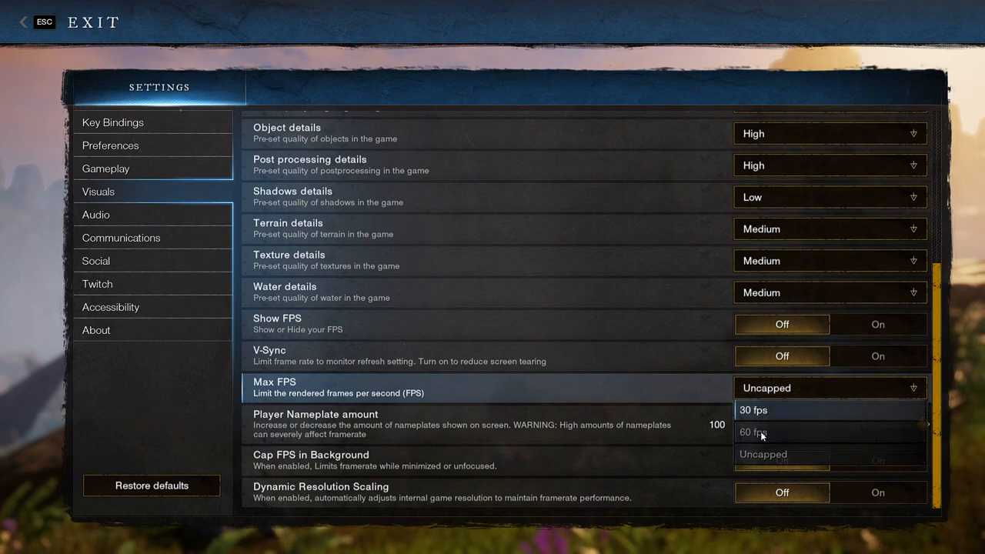
mouse_move(762, 454)
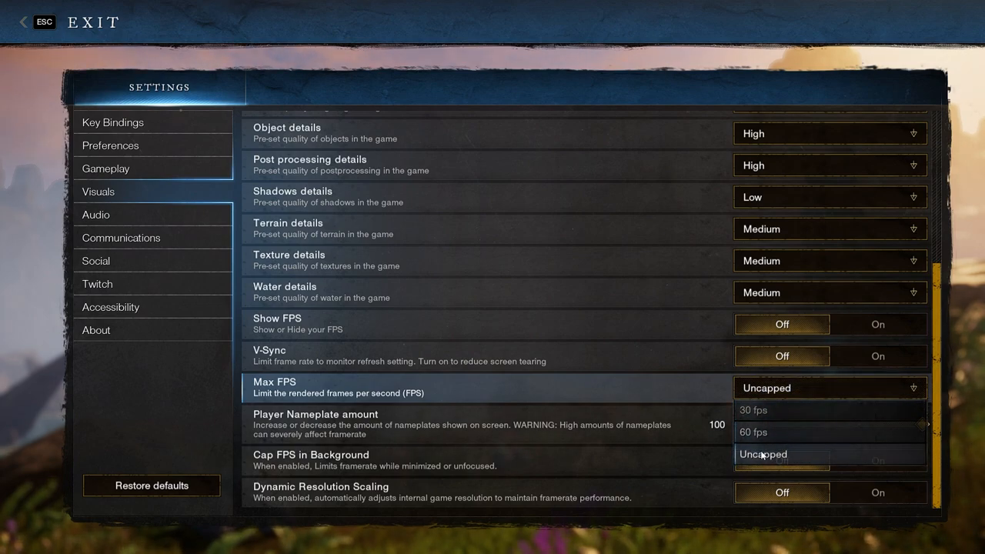
click(763, 453)
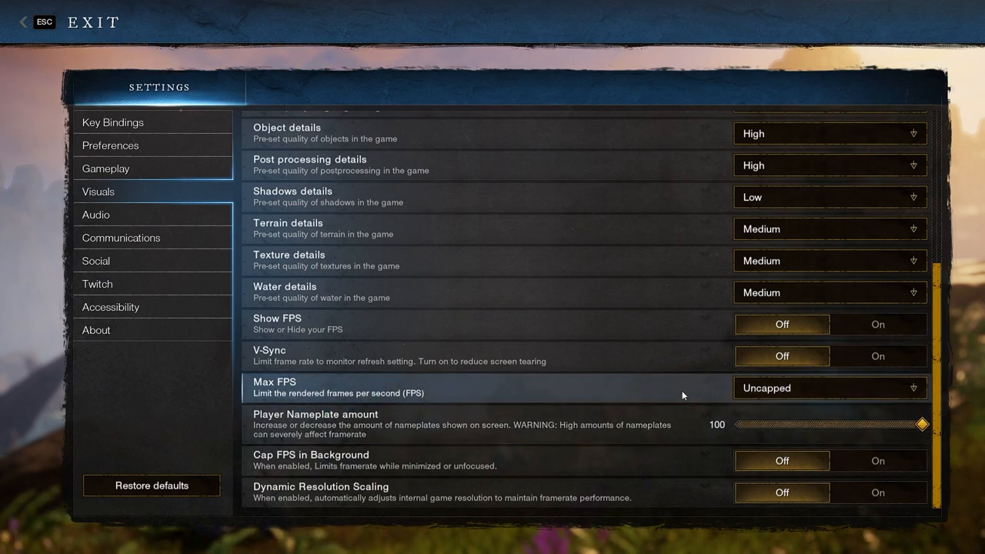
mouse_move(900, 418)
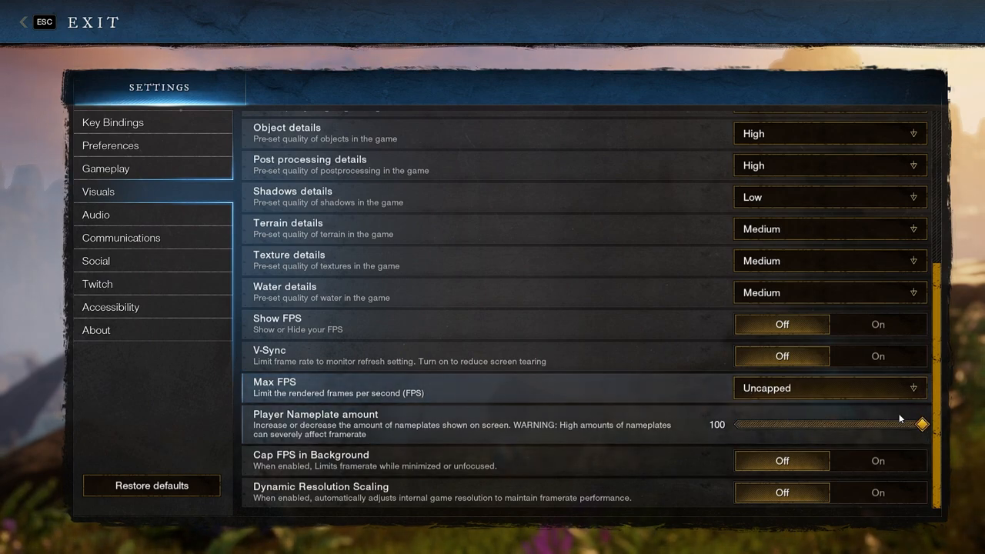
Reduce the player nameplate amount to 2 and enable Cap FPS in Background
drag(923, 425, 846, 425)
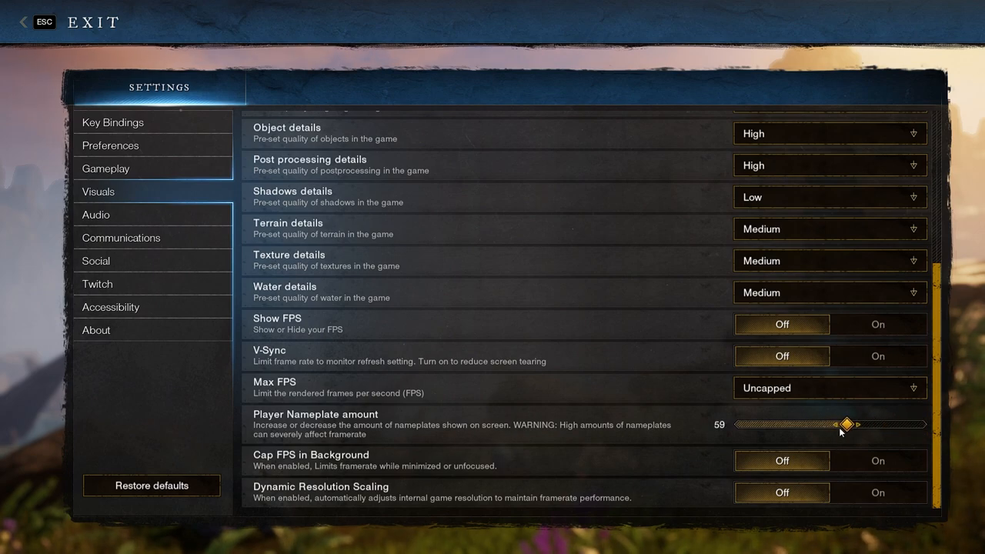
drag(846, 425, 923, 424)
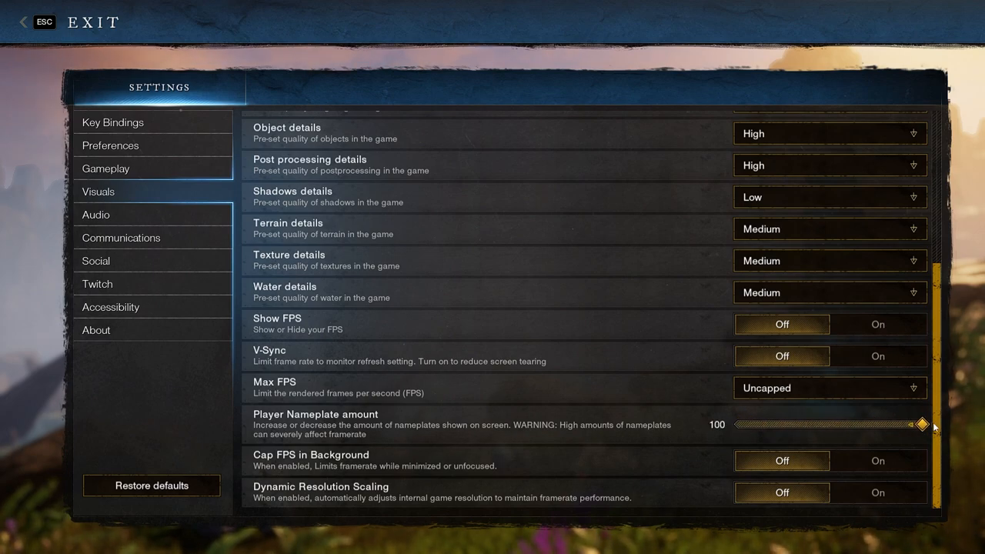
drag(923, 424, 735, 425)
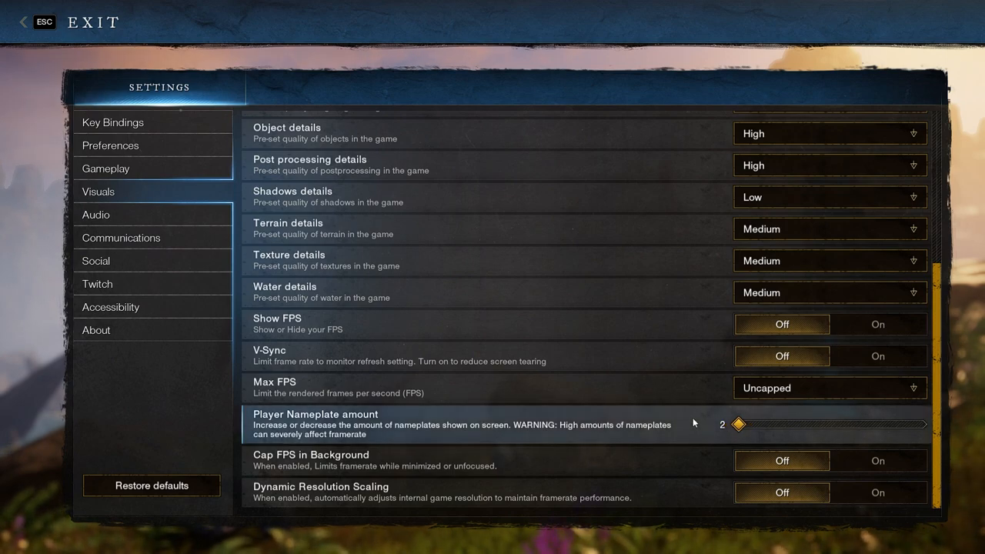
mouse_move(686, 416)
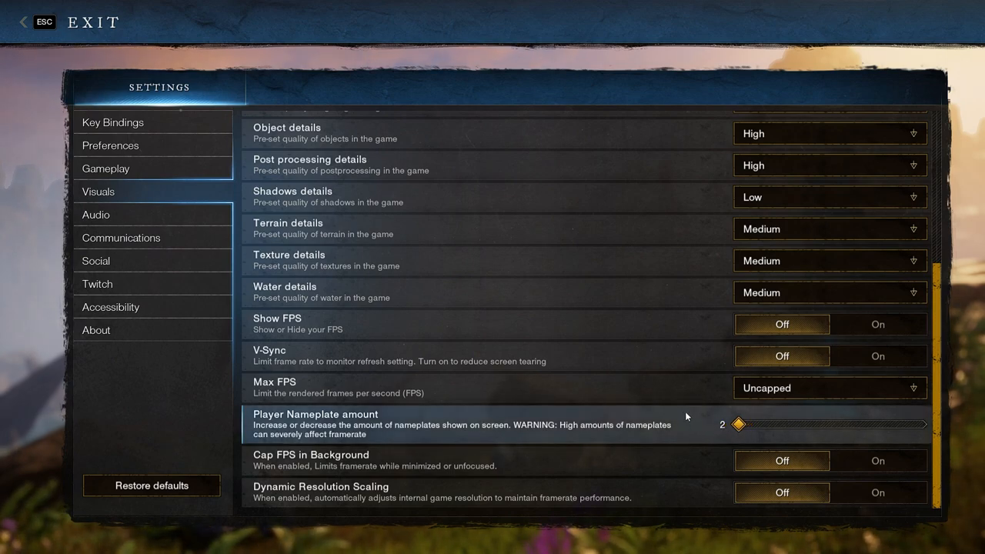
mouse_move(698, 421)
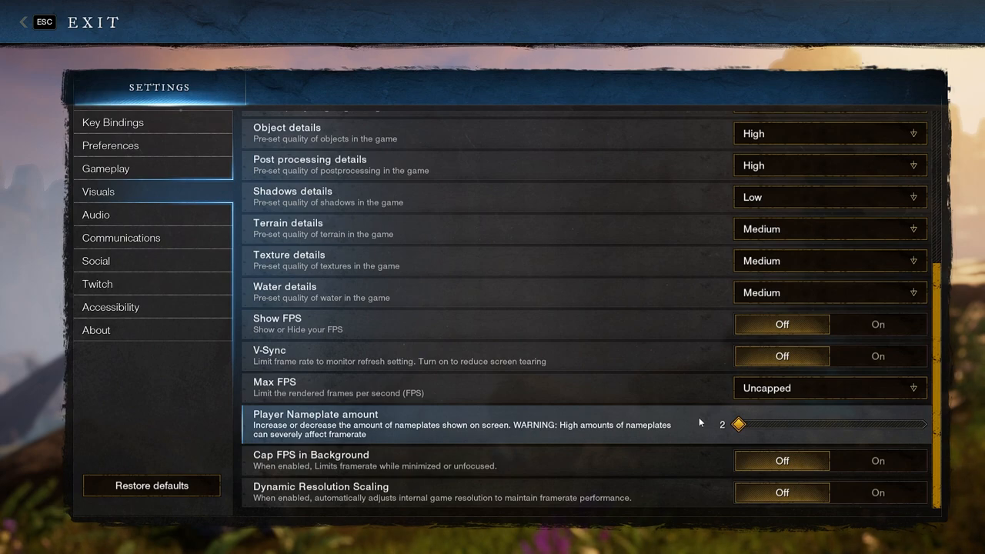
mouse_move(749, 467)
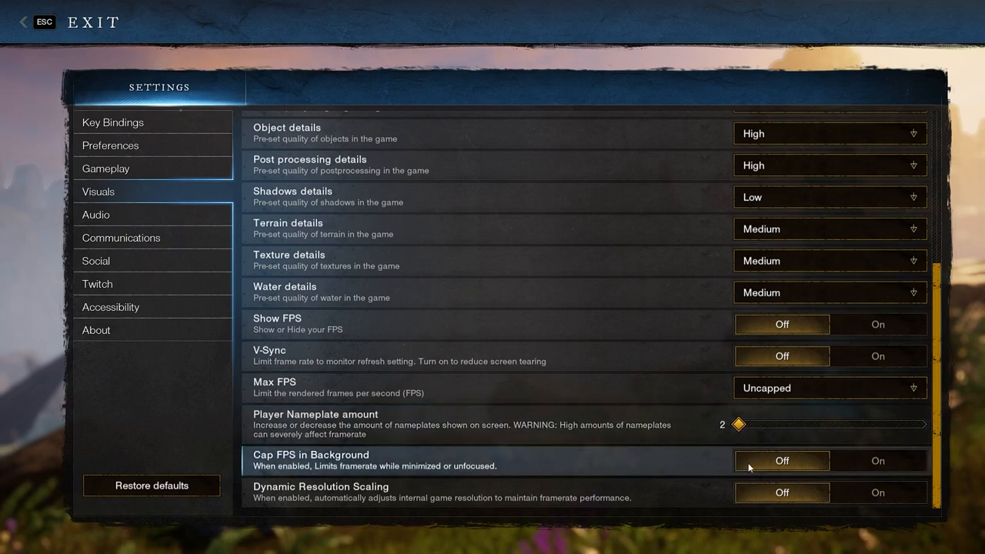
mouse_move(784, 470)
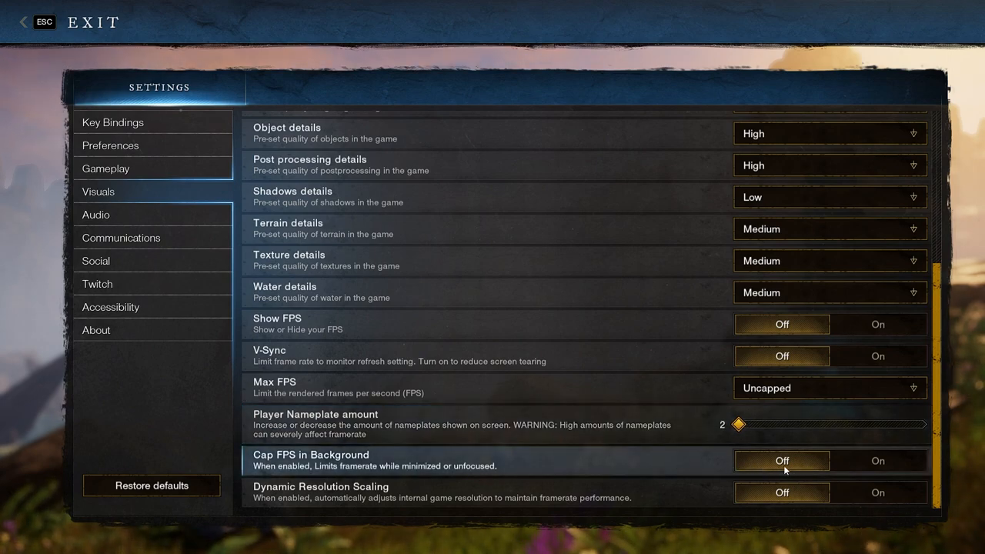
click(877, 460)
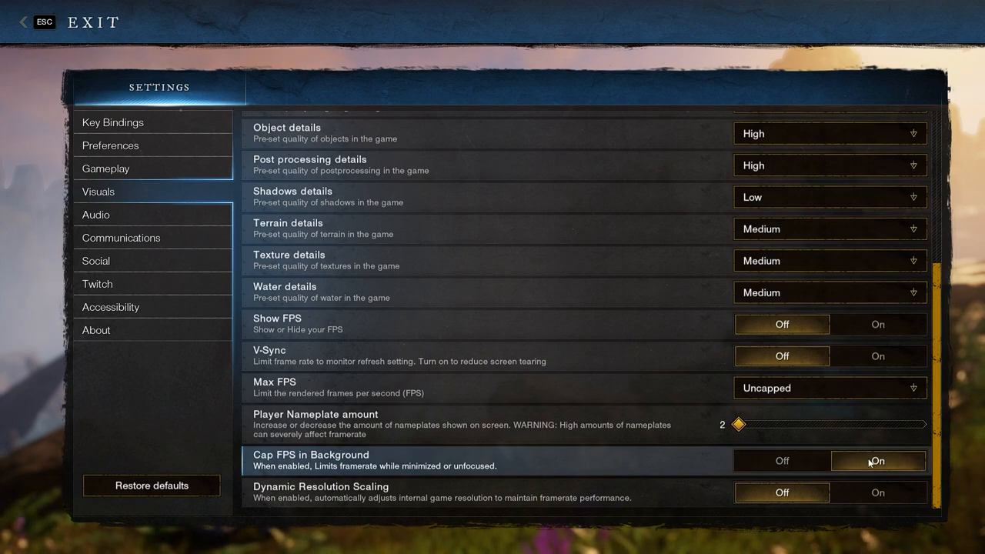
click(877, 460)
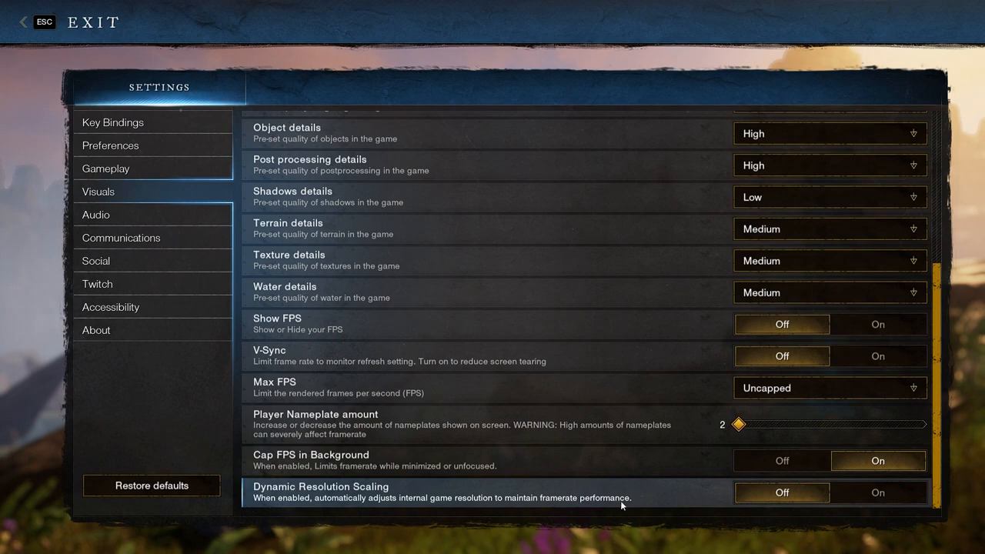
mouse_move(714, 502)
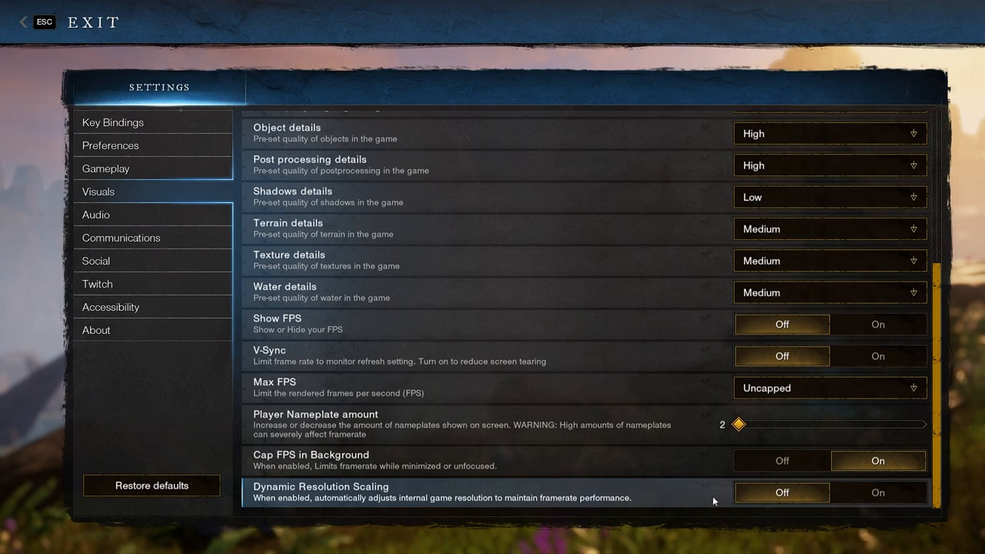
mouse_move(772, 489)
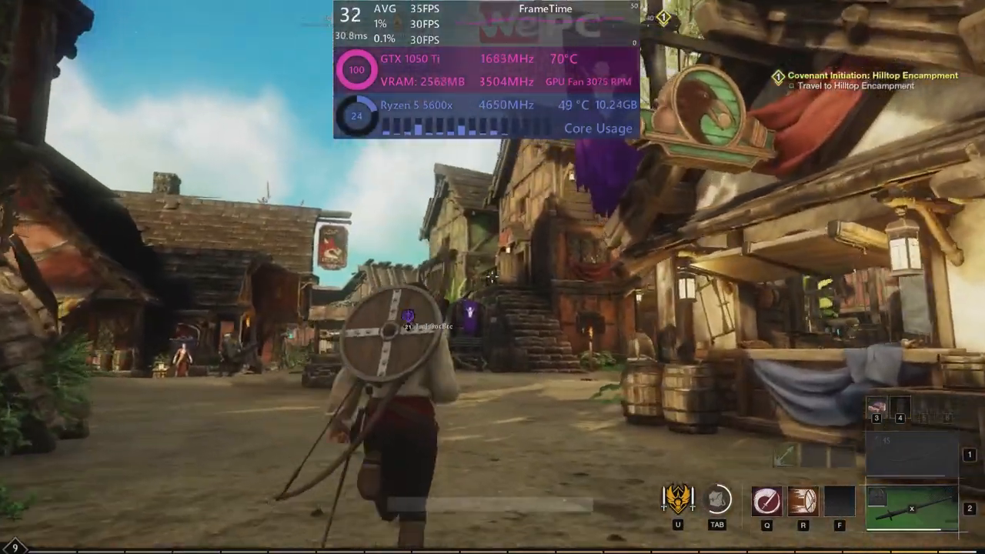
mouse_move(493, 277)
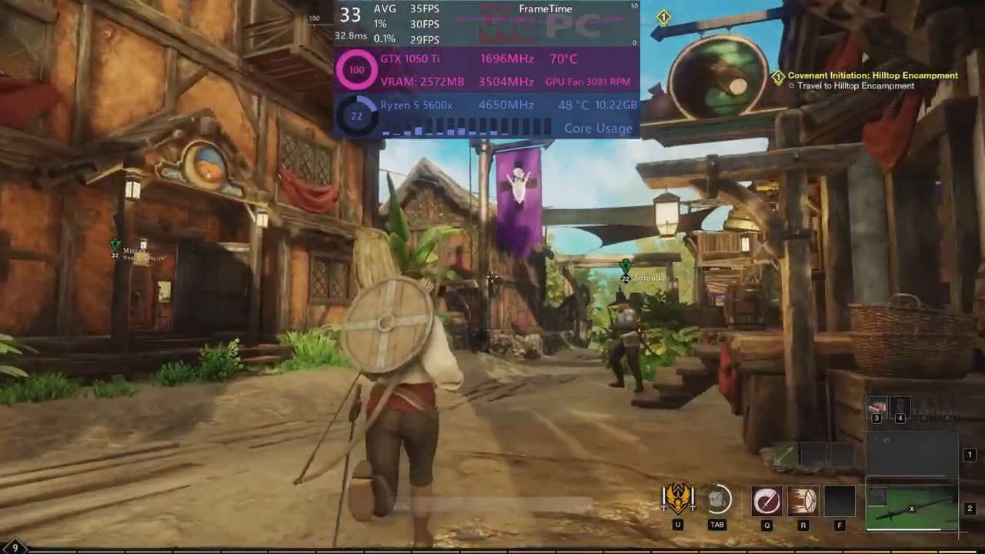
Run forward through the town with the FPS/hardware overlay visible
key(w)
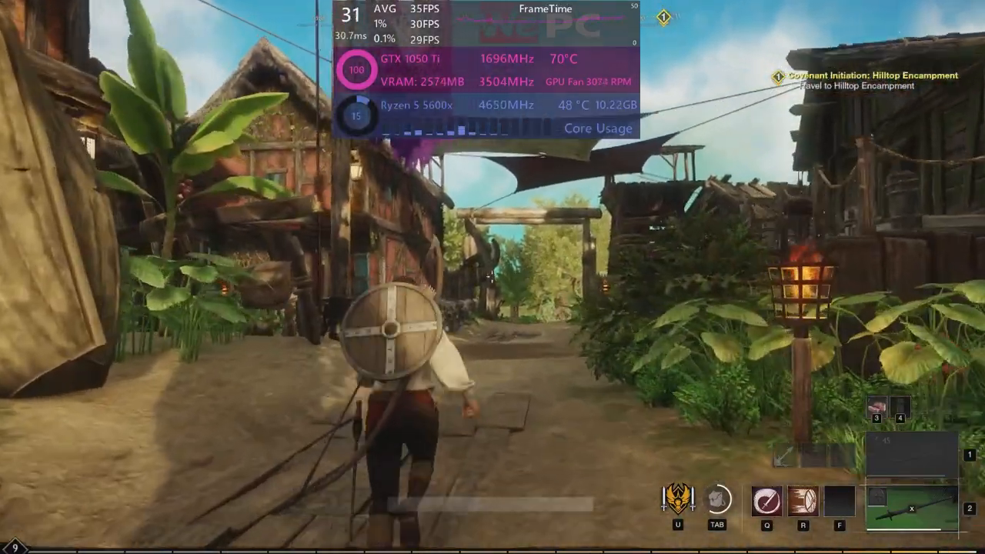